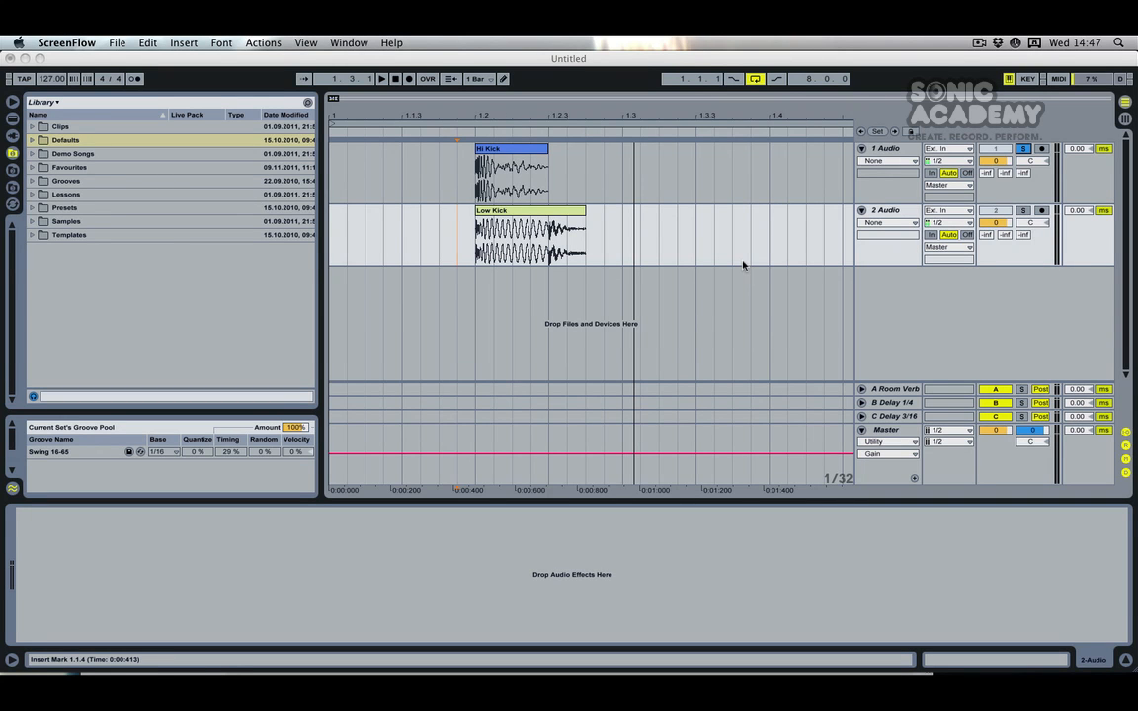
mouse_move(750, 178)
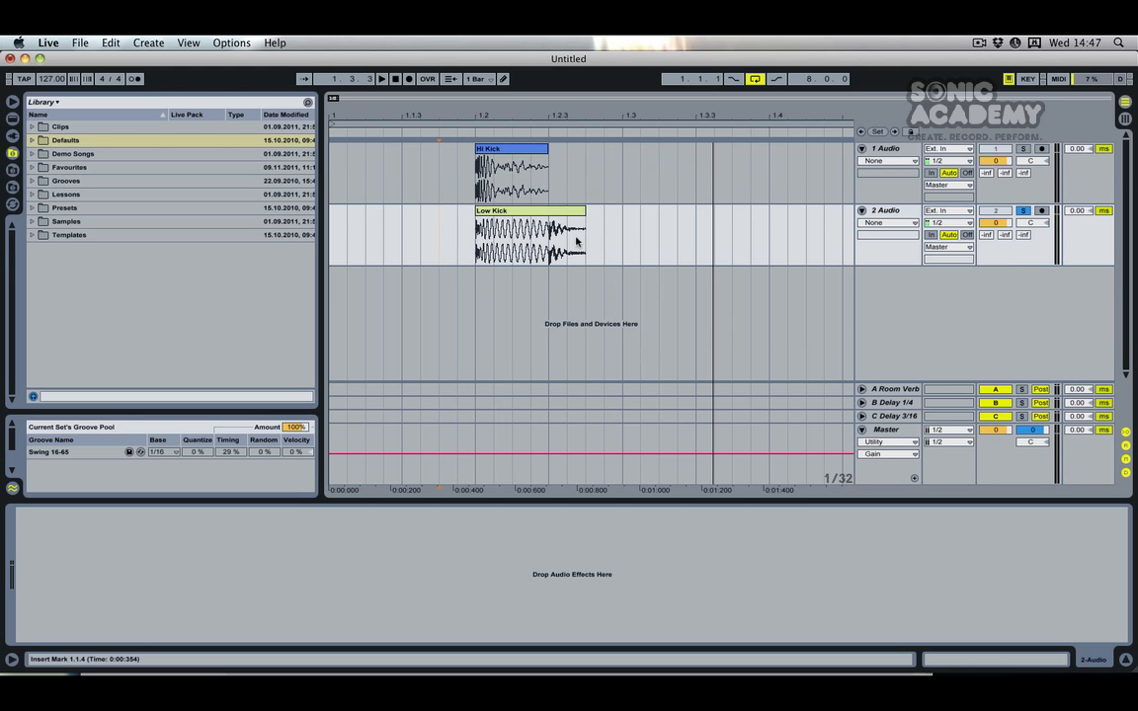
Enlarge the 2 Audio (Low Kick) track lane in the arrangement.
click(1020, 148)
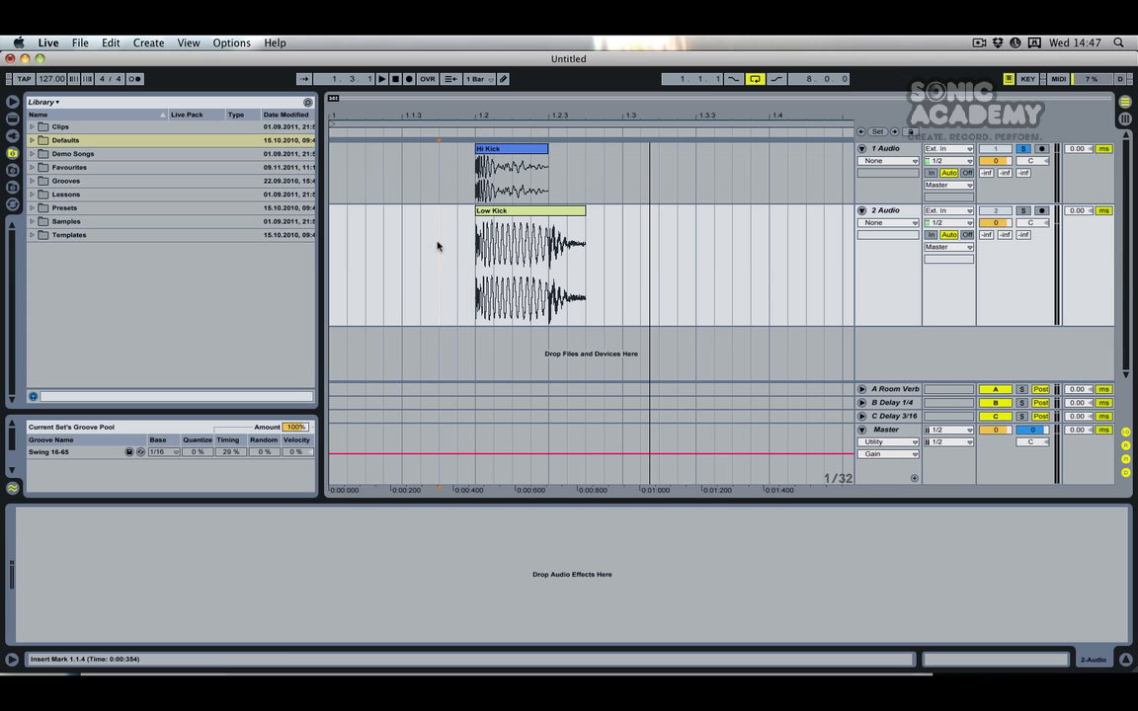
Mark a time range spanning both the Hi Kick and Low Kick clips for looping.
drag(439, 262, 593, 262)
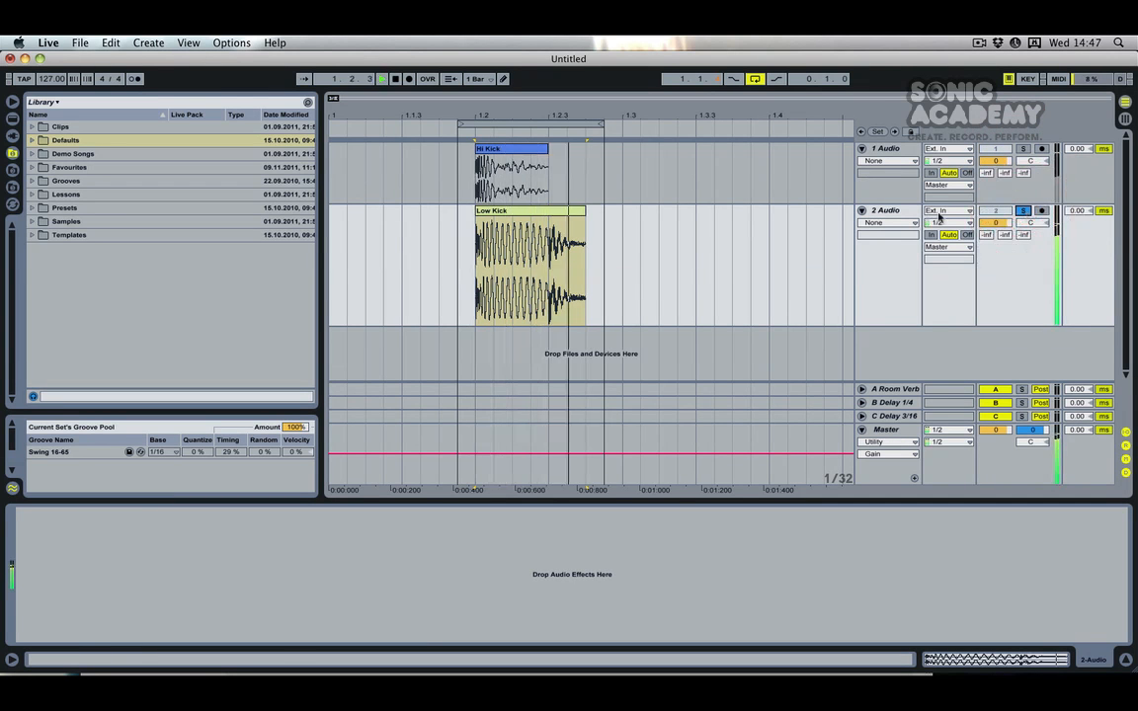
Draw a falling Auto Filter Frequency envelope on the Low Kick track.
click(382, 79)
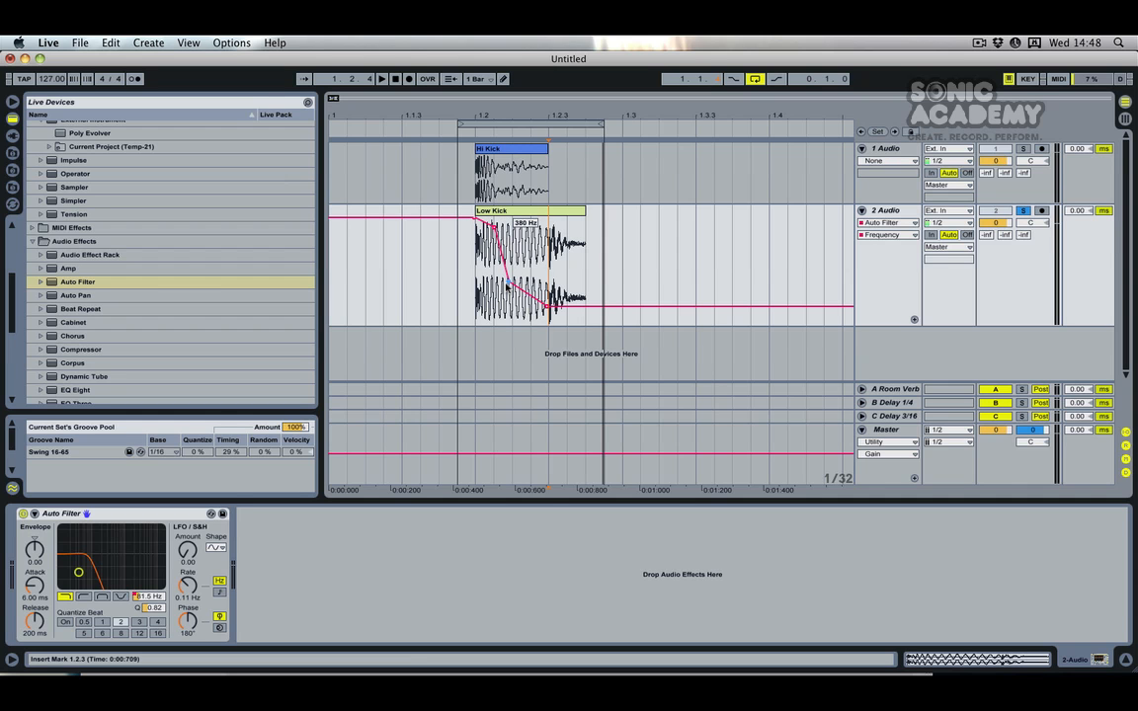
click(390, 79)
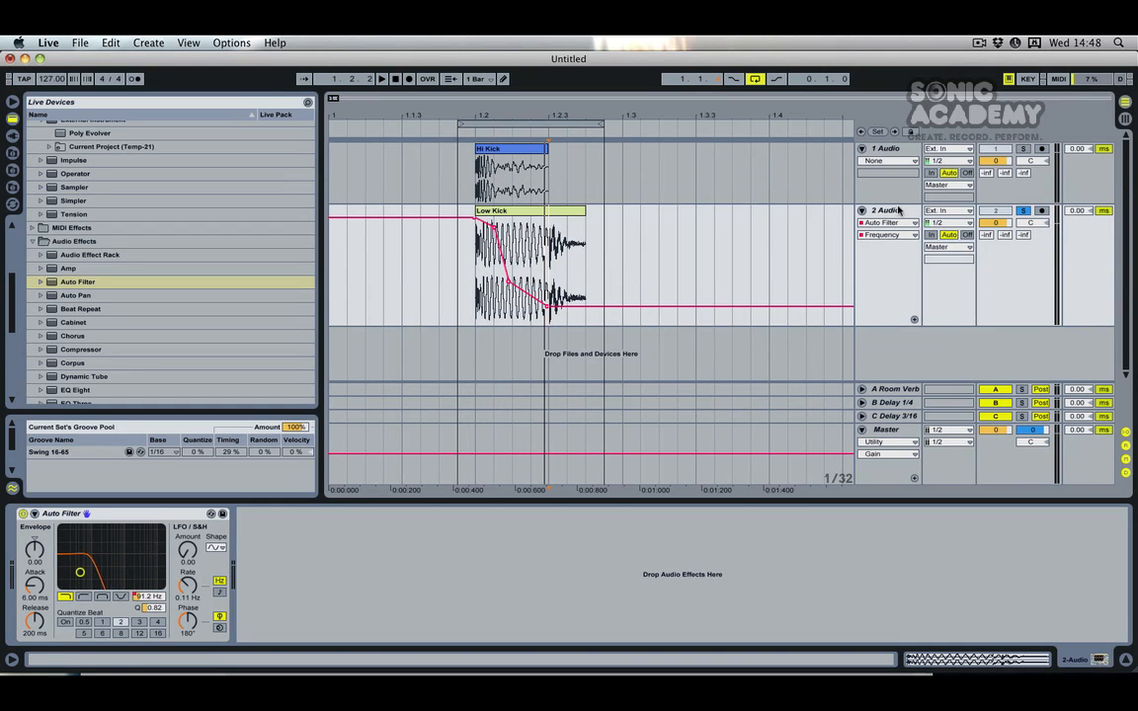
Freeze the 2 Audio (Low Kick) track to render the filtered kick.
right_click(884, 209)
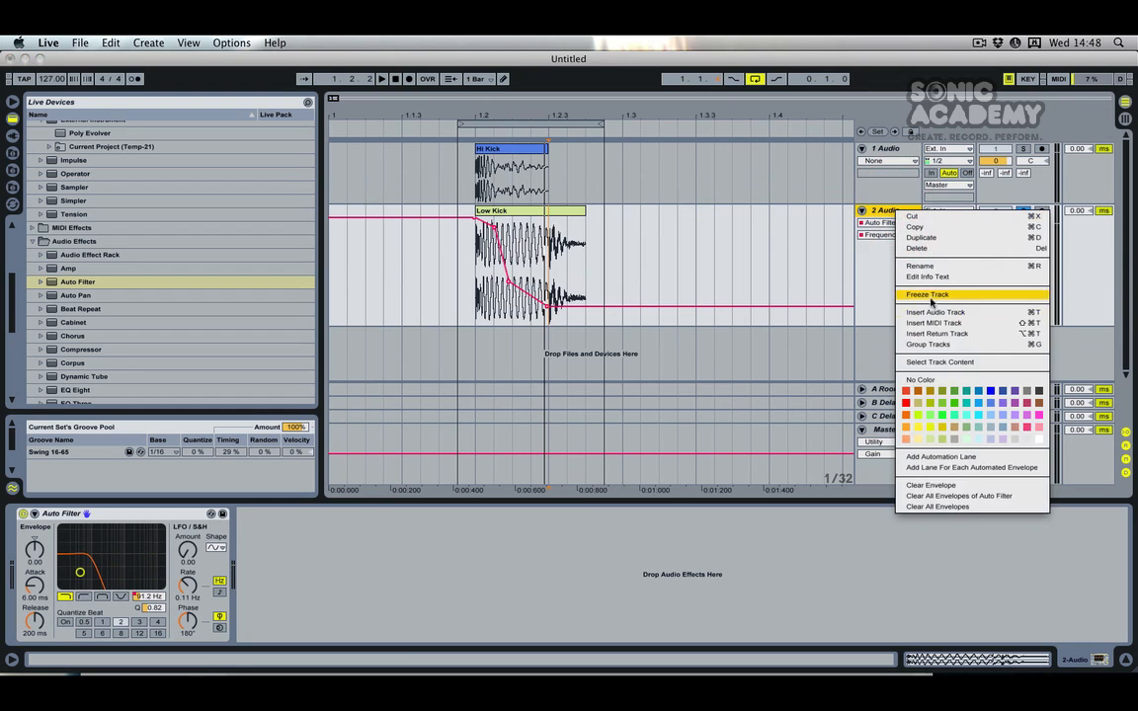
click(927, 295)
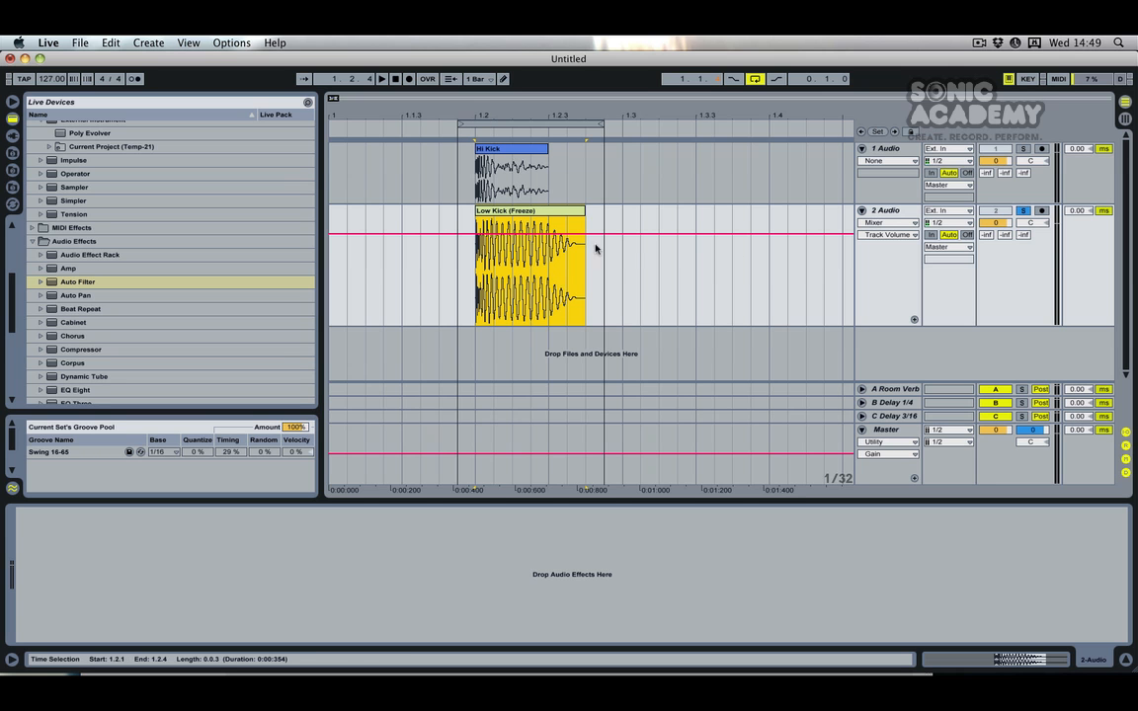
mouse_move(603, 263)
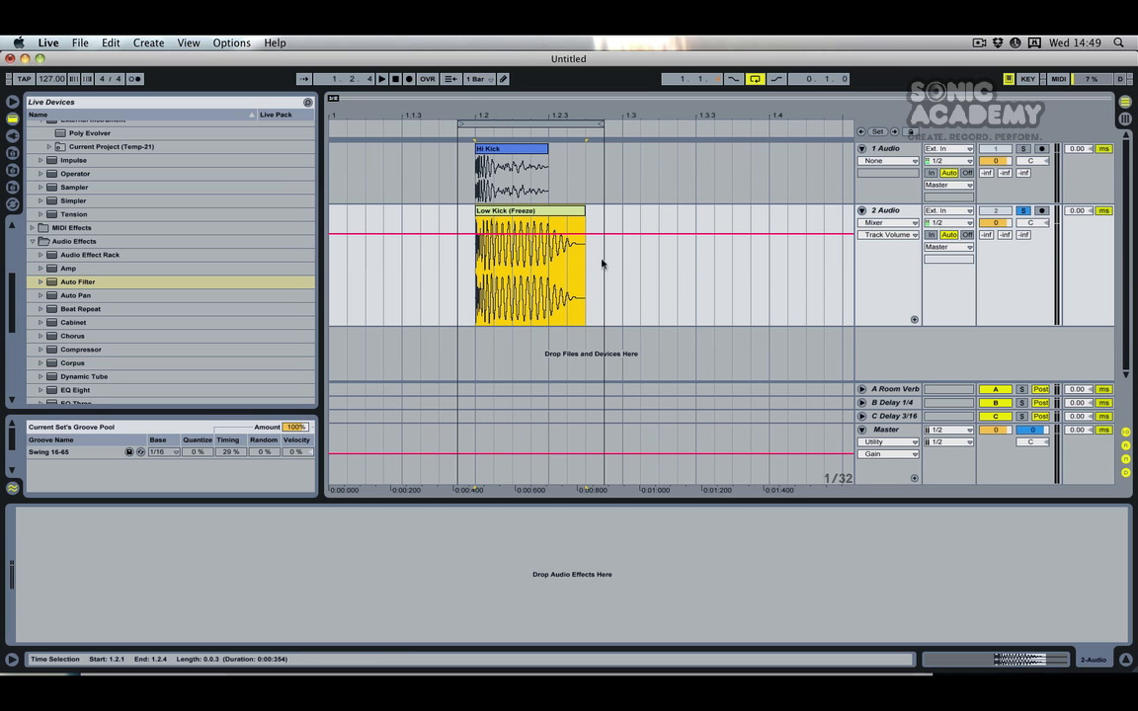
Zoom in on the kick onsets and select the Hi Kick and Low Kick clips.
click(389, 79)
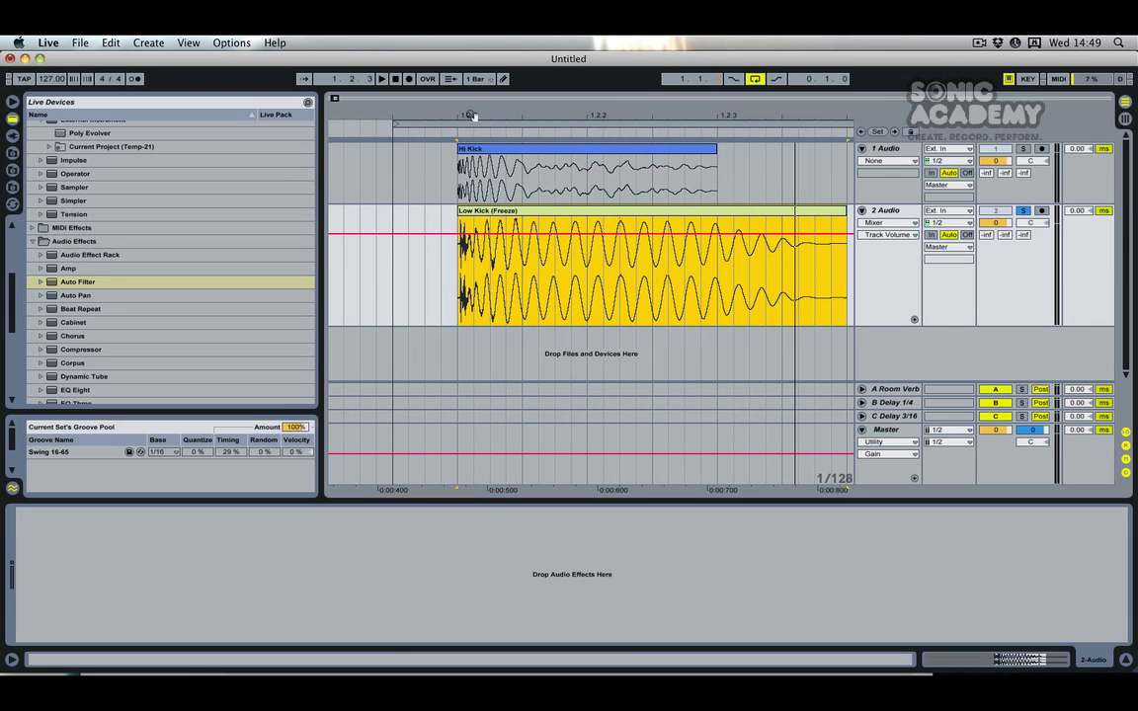
mouse_move(482, 102)
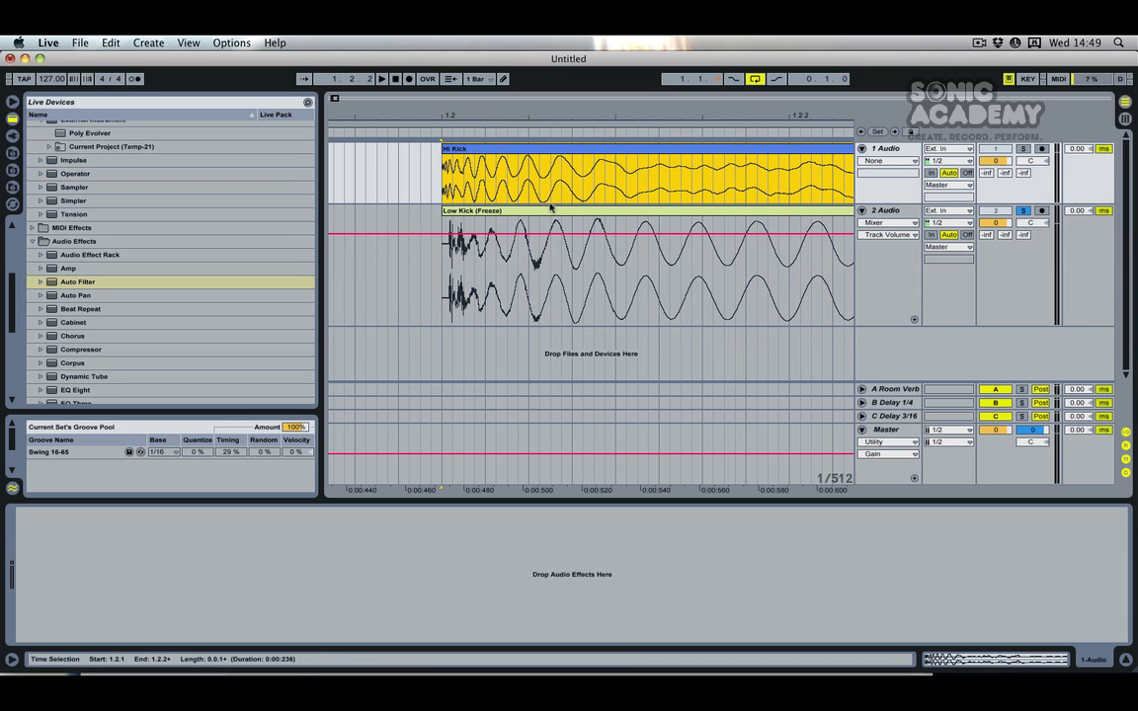
click(474, 150)
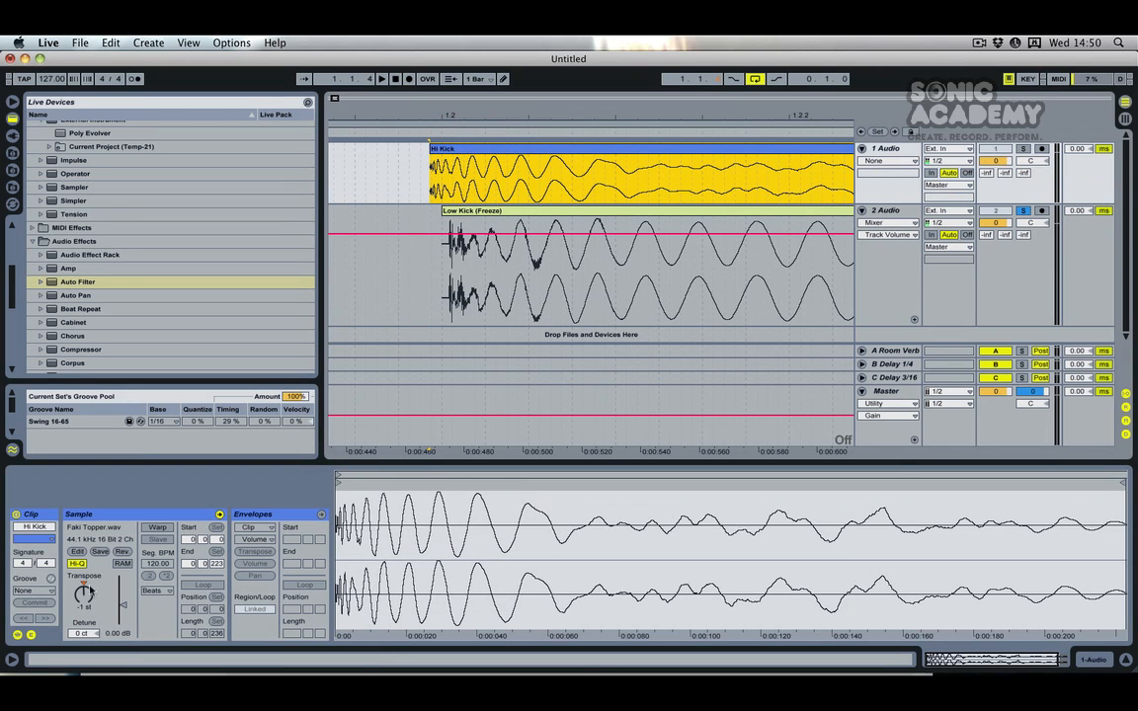
click(483, 150)
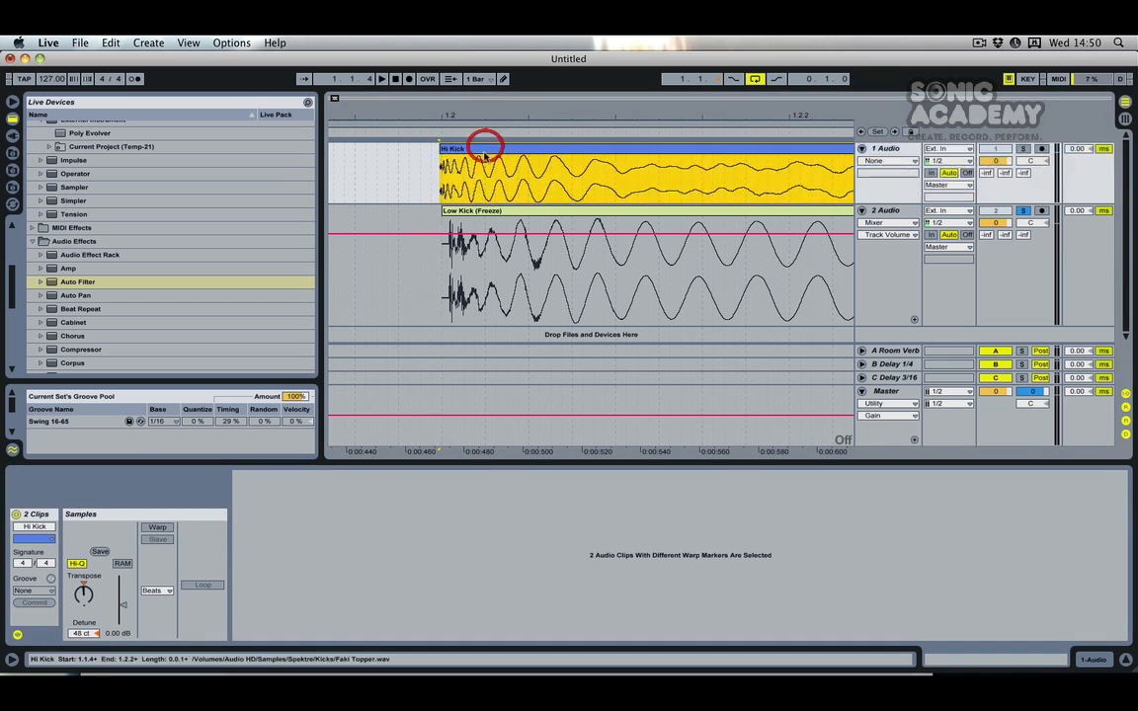
Select the Hi Kick clip for retuning to -2 st and 48 ct.
click(593, 211)
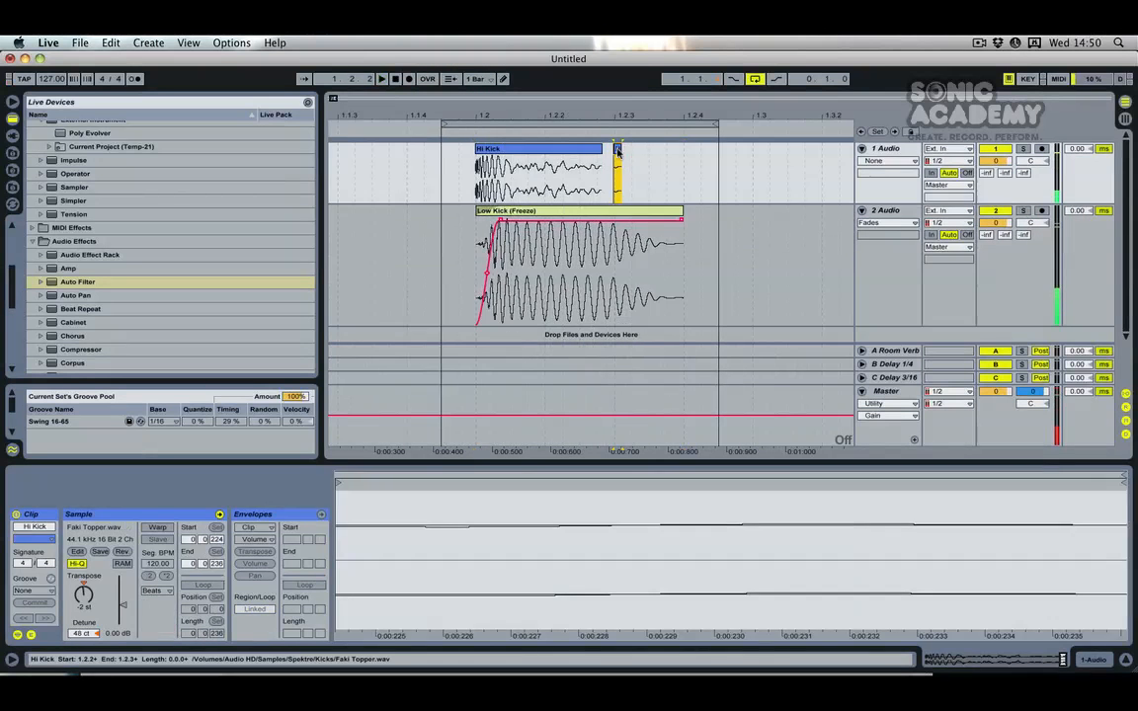
Reselect the Hi Kick clip and mark the time range covering both kicks.
click(609, 155)
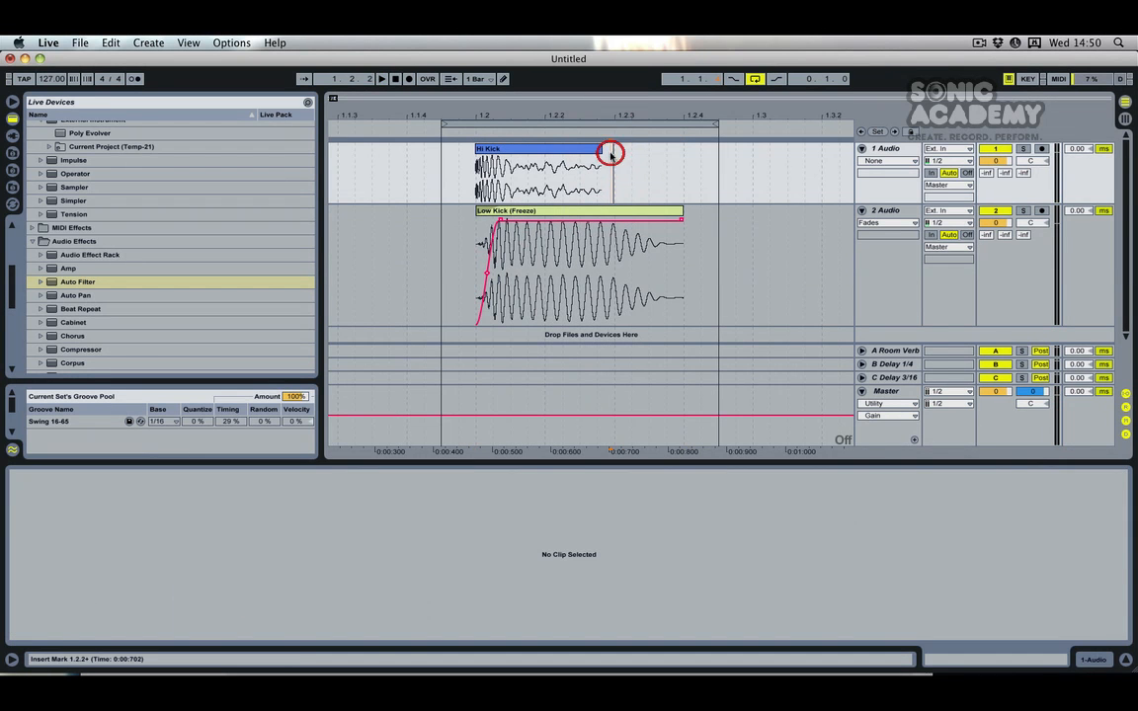
click(534, 168)
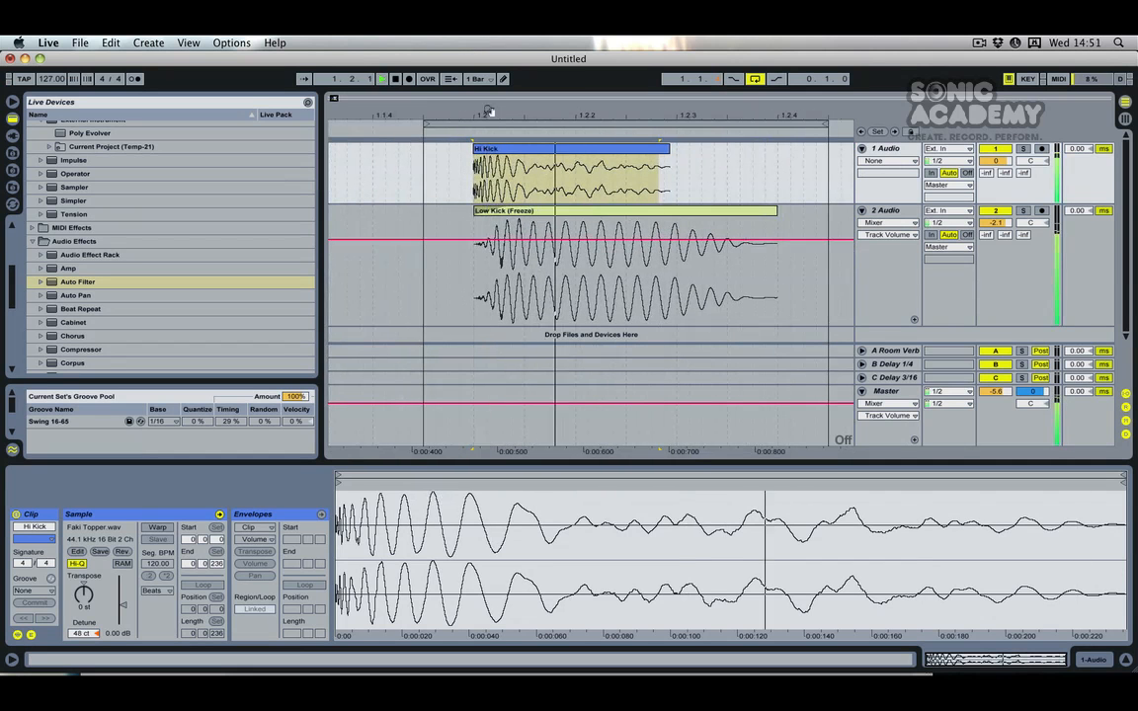
drag(996, 222, 996, 232)
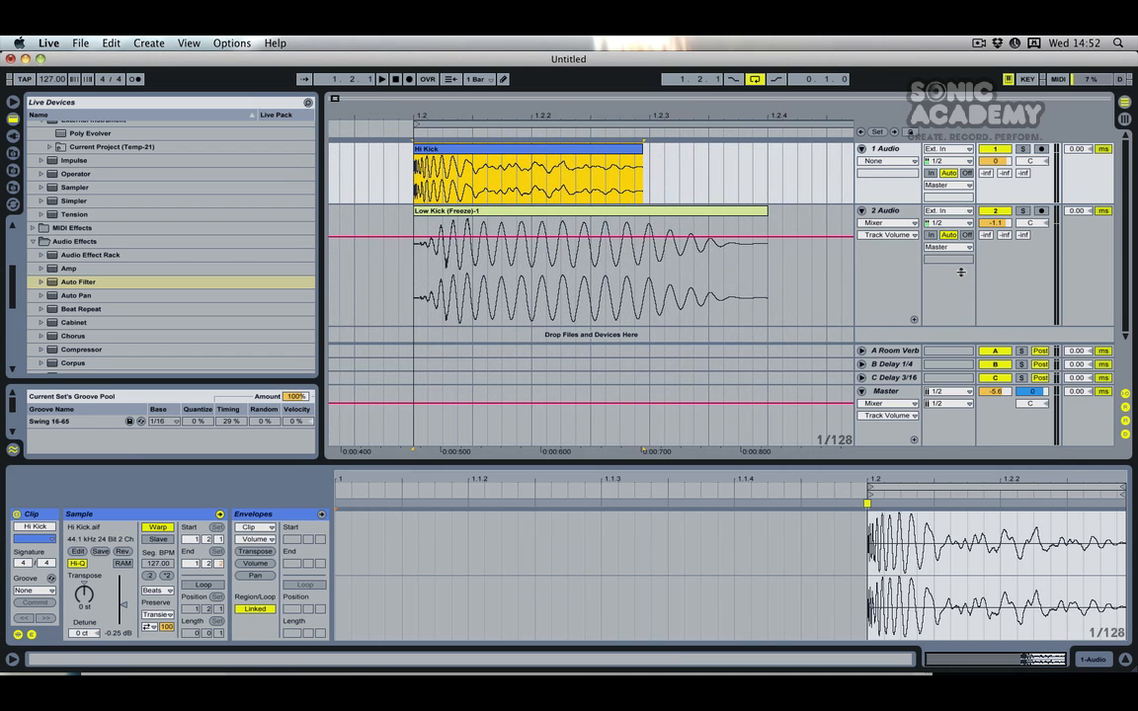
Group the kick Simpler devices into an Instrument Rack on the MIDI track.
click(887, 210)
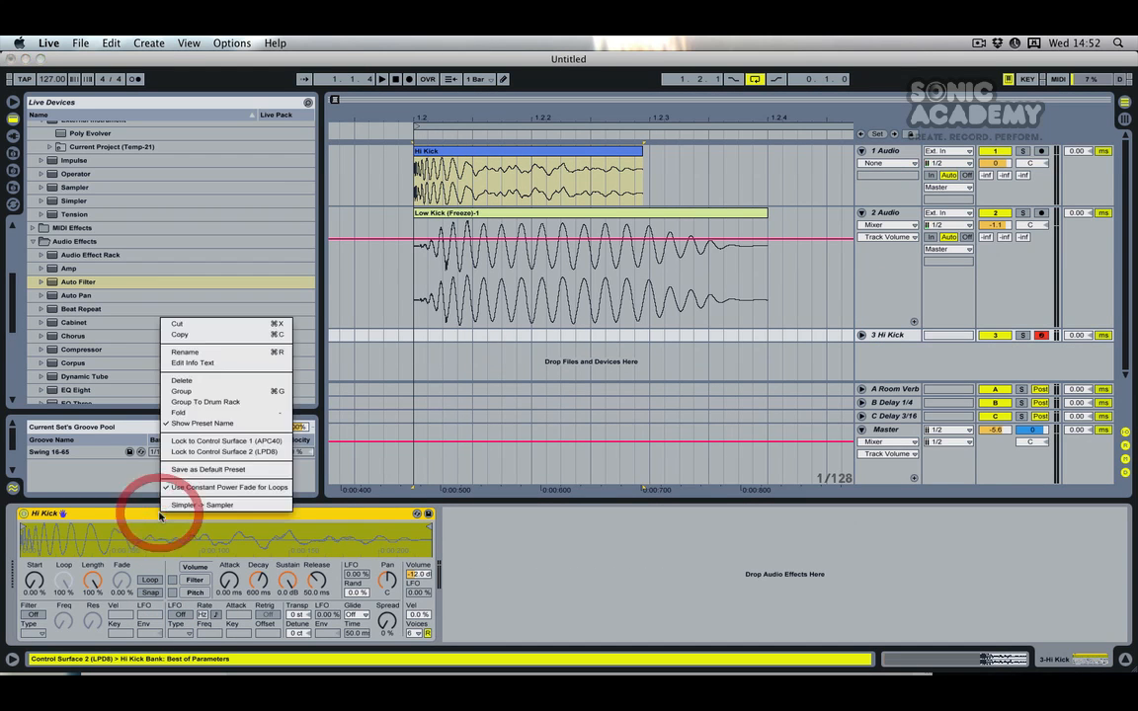
click(198, 503)
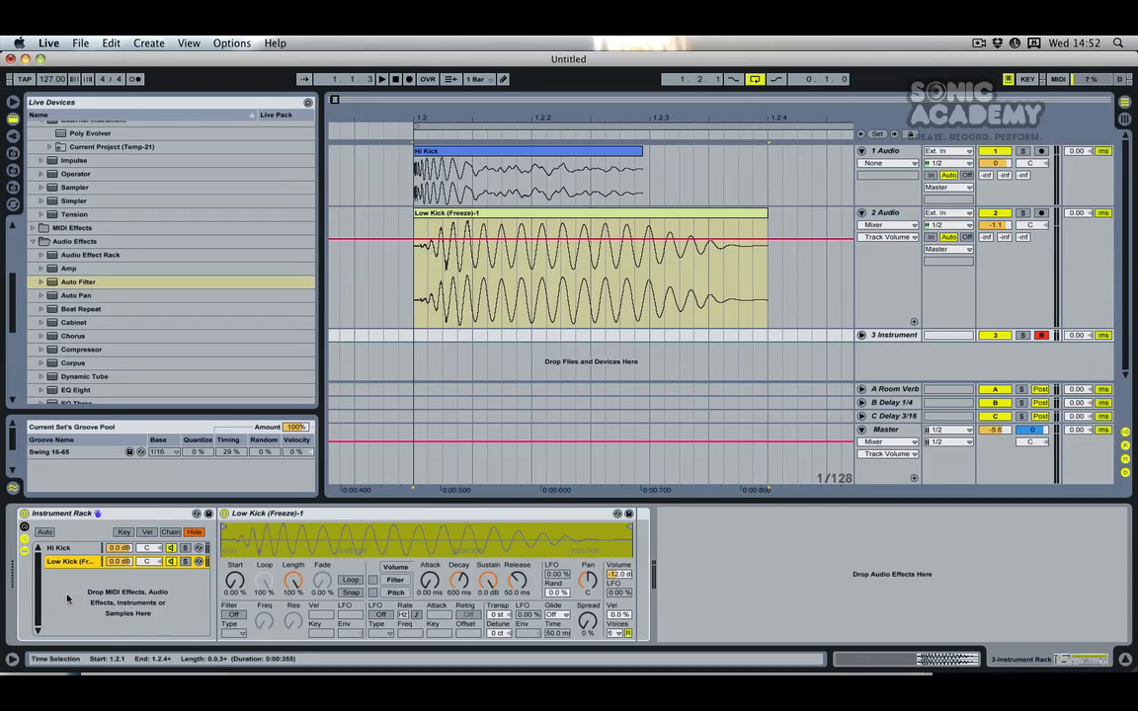
Remove the audio tracks, unfold the Instrument track, and reveal the Hi Kick and Low Kick chains.
click(888, 212)
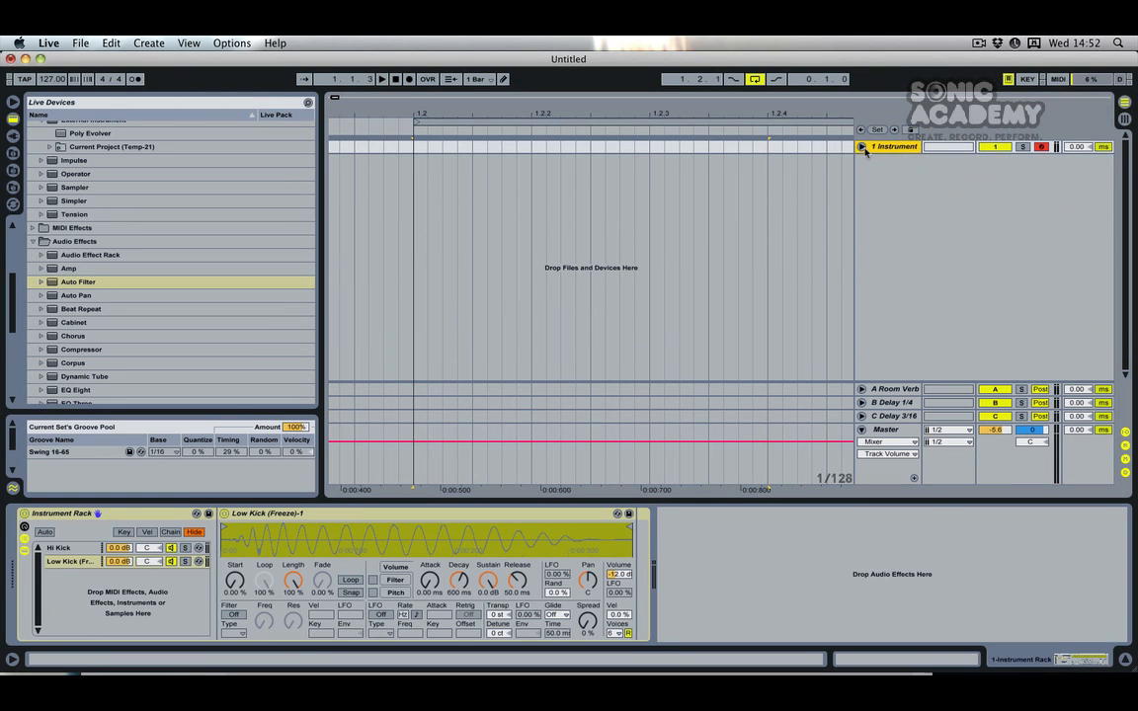
click(861, 147)
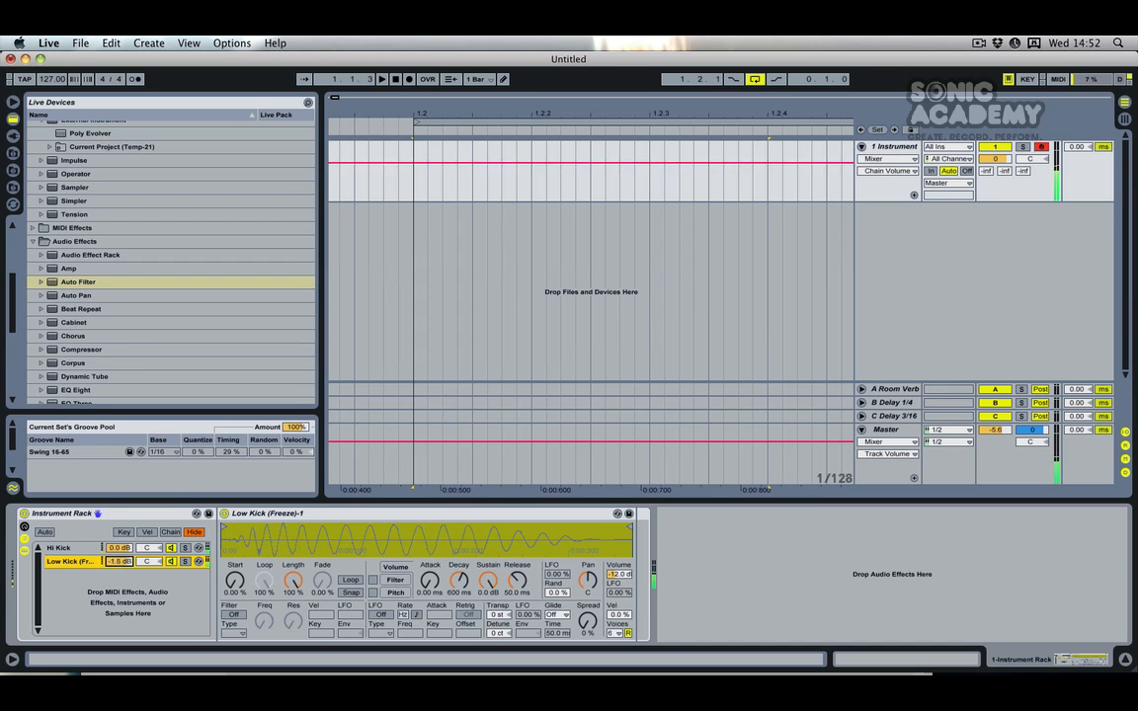
click(57, 546)
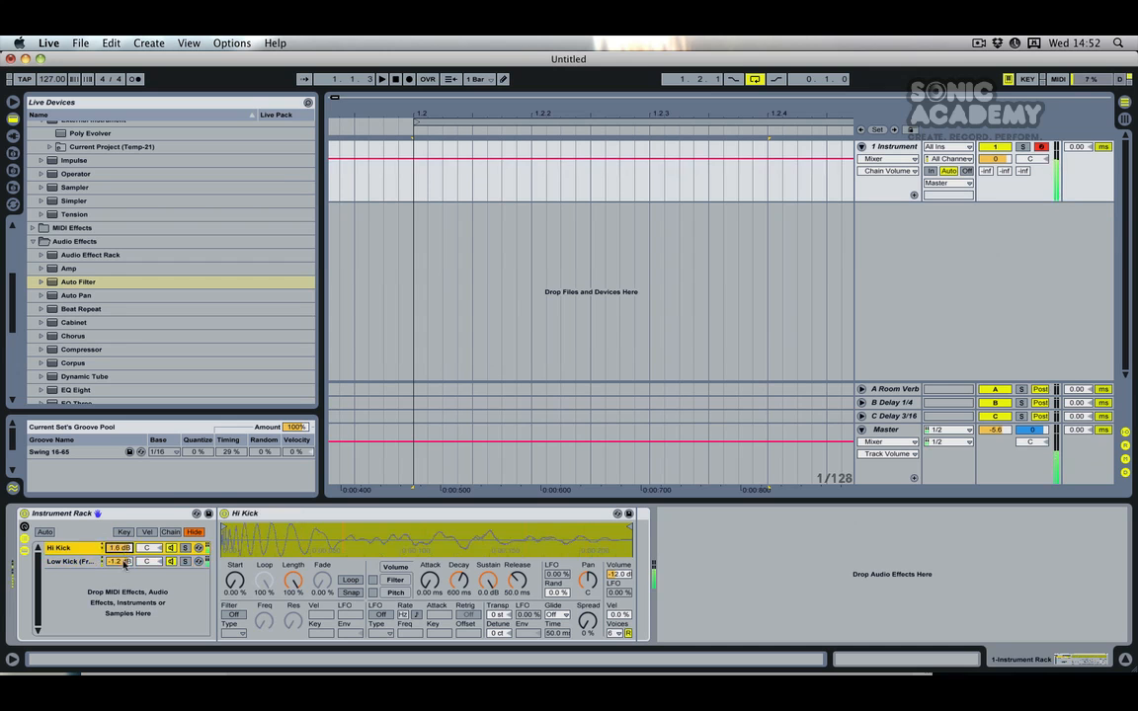
click(69, 563)
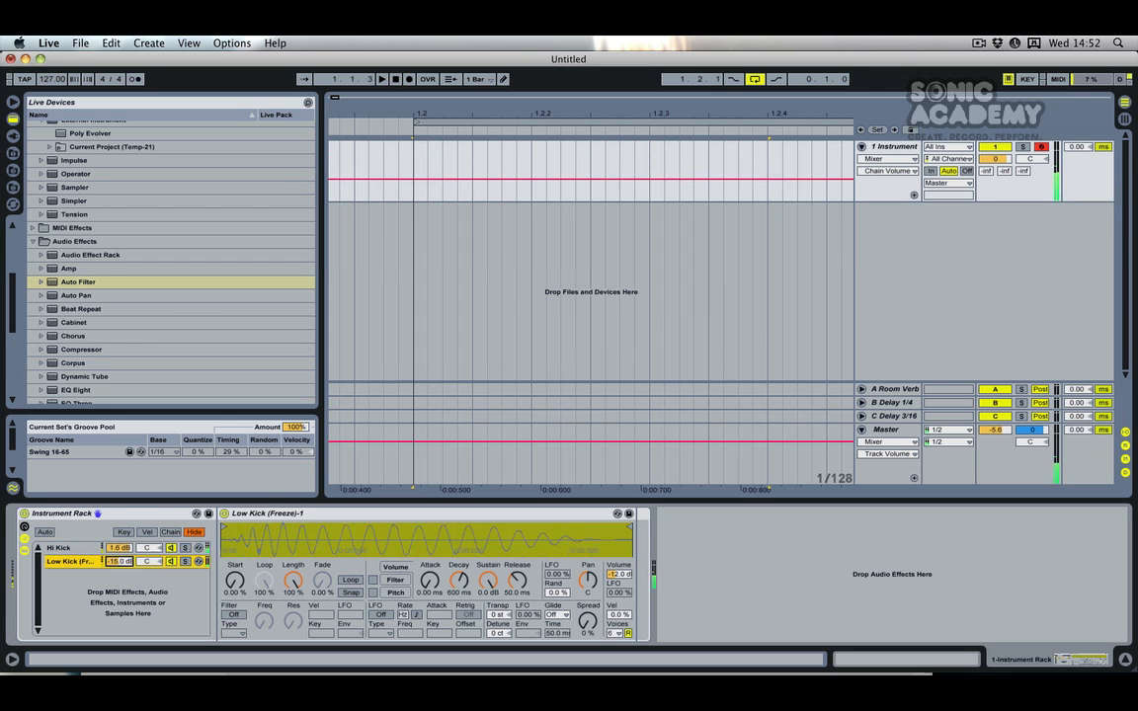